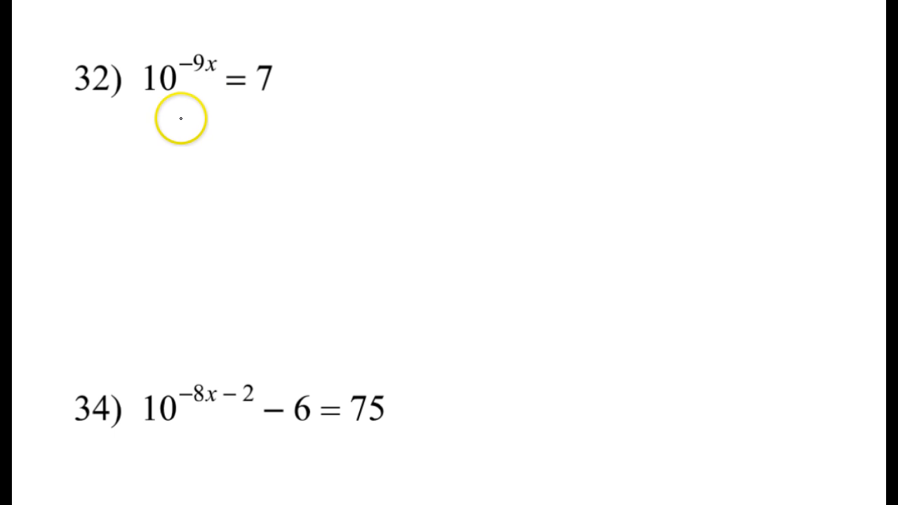
mouse_move(250, 97)
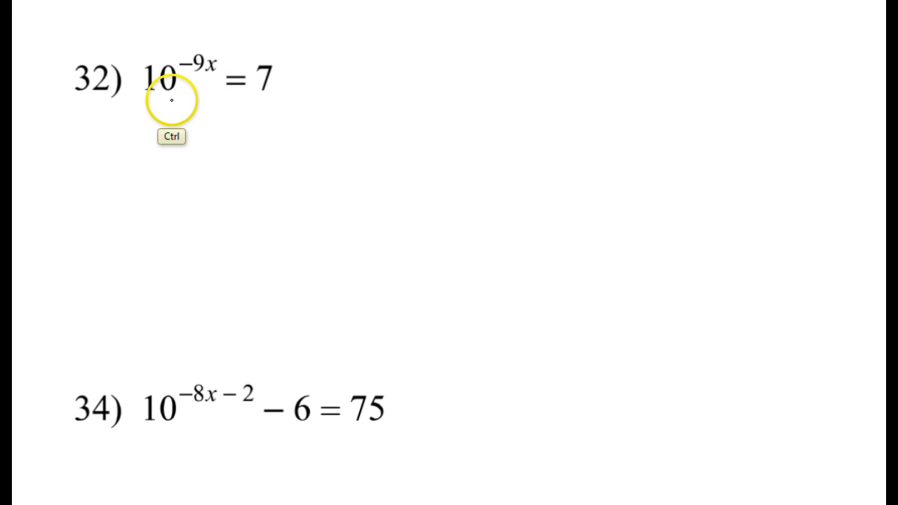
mouse_move(224, 102)
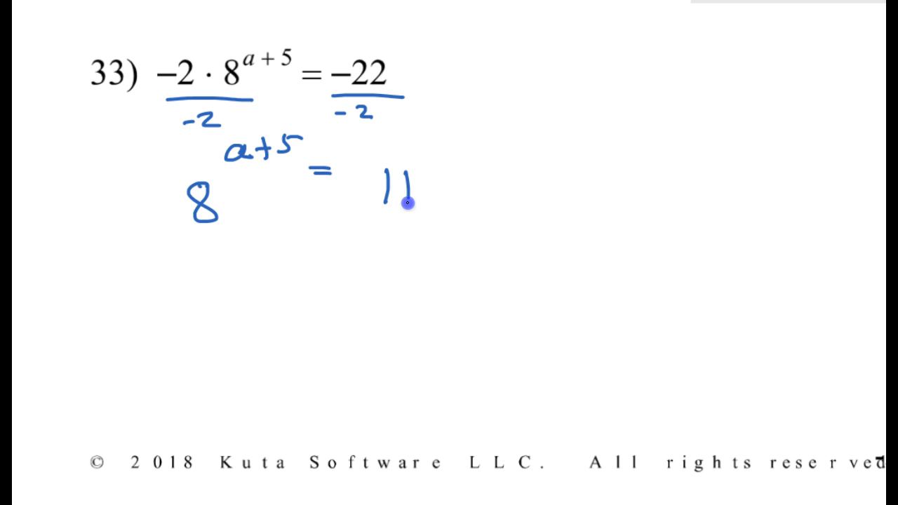
mouse_move(252, 202)
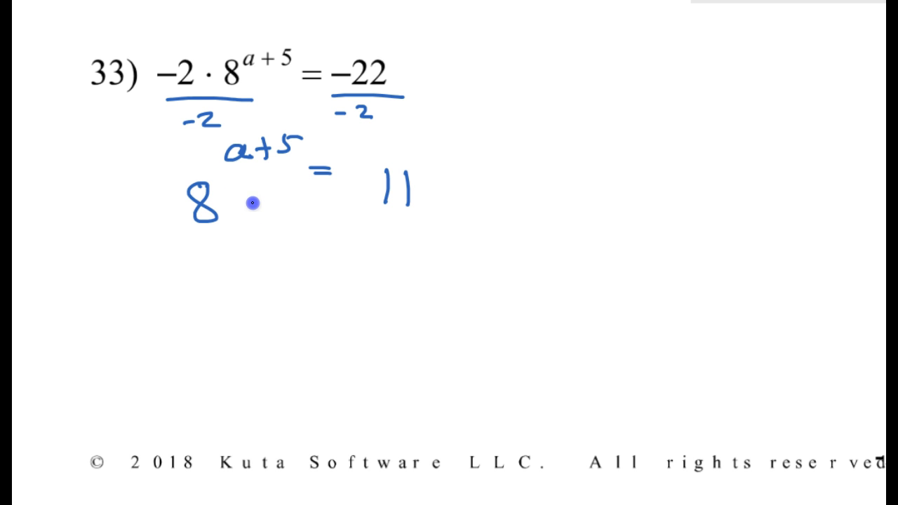
mouse_move(297, 197)
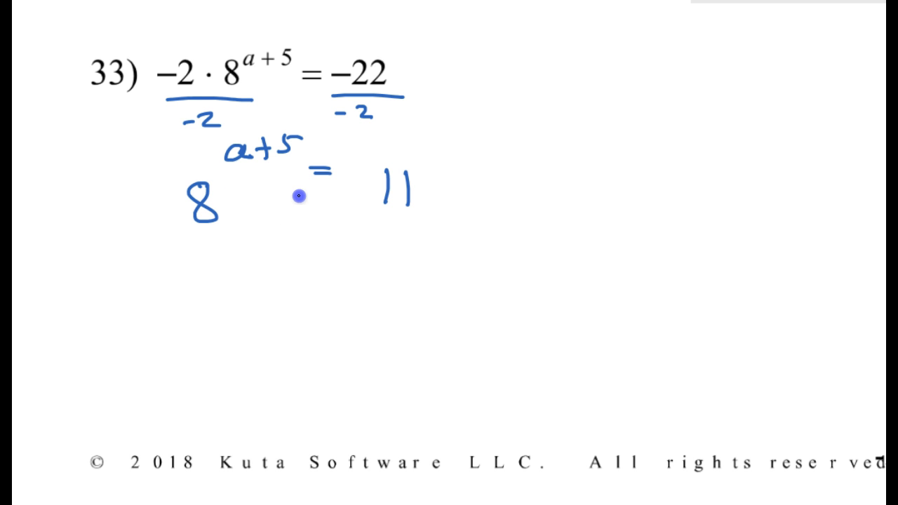